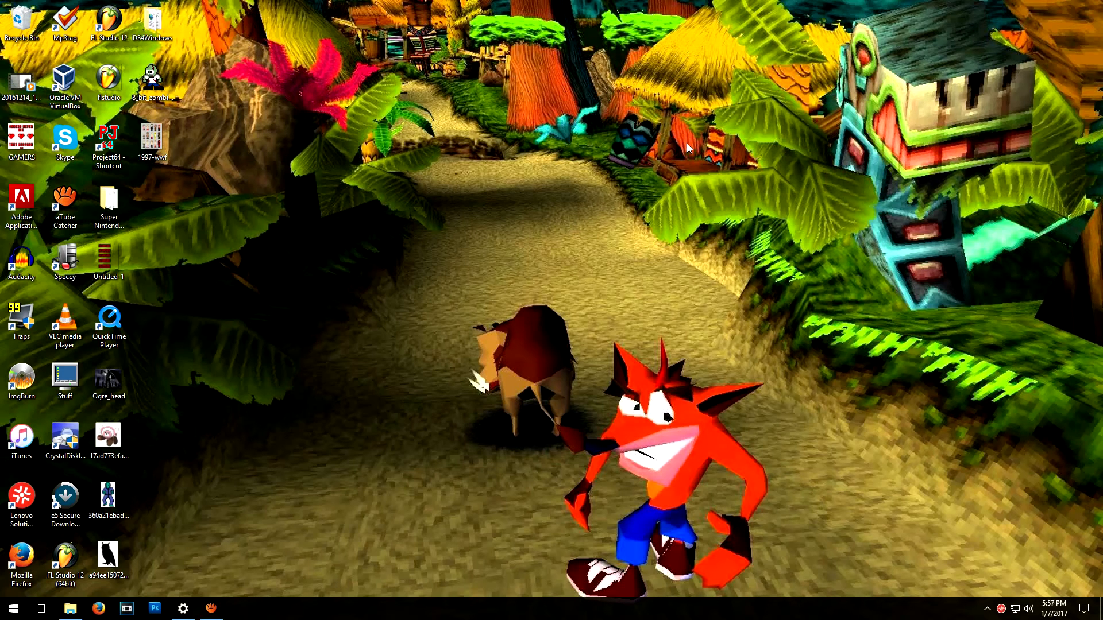
mouse_move(362, 332)
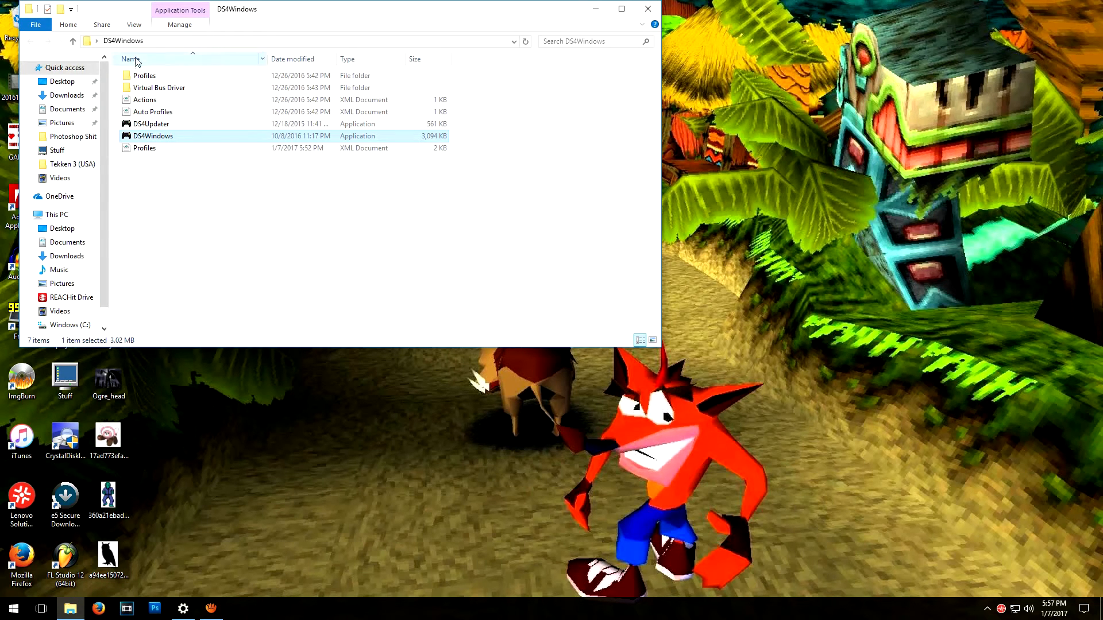
mouse_move(524, 239)
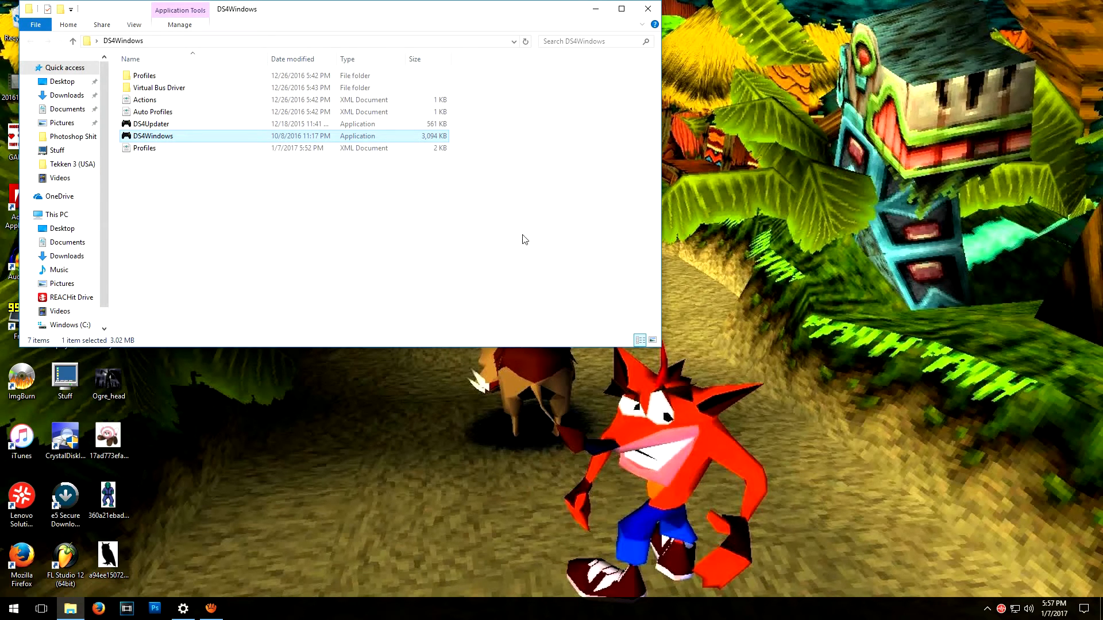
mouse_move(294, 139)
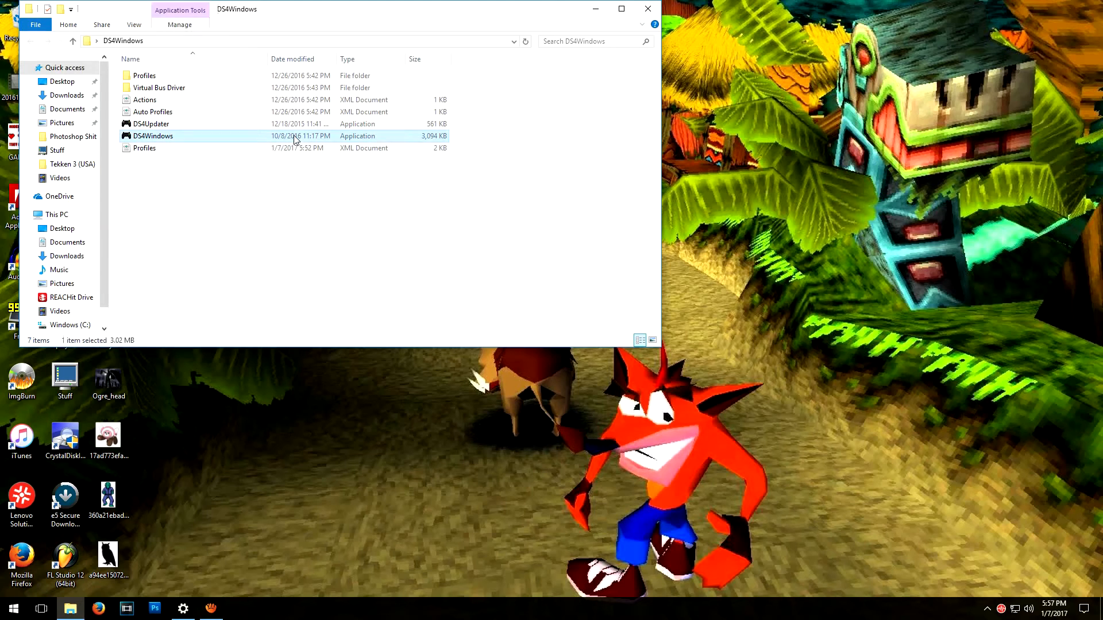
Launch DS4Windows.exe from its folder in File Explorer
double_click(153, 136)
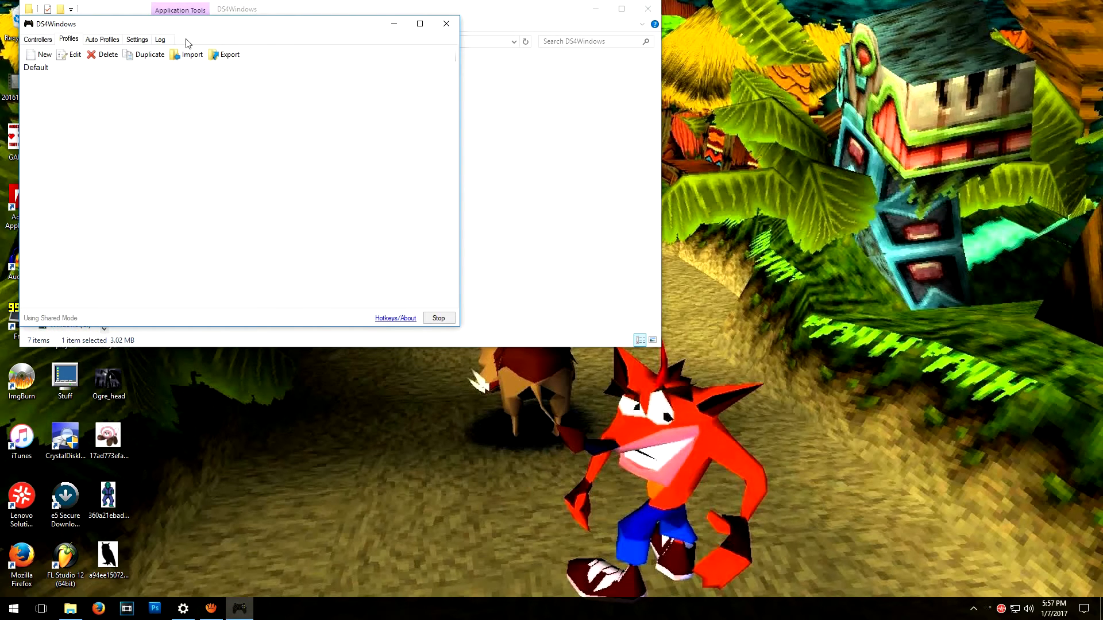
Install the DS4 driver from Settings, then bring up Windows Bluetooth device settings
click(137, 39)
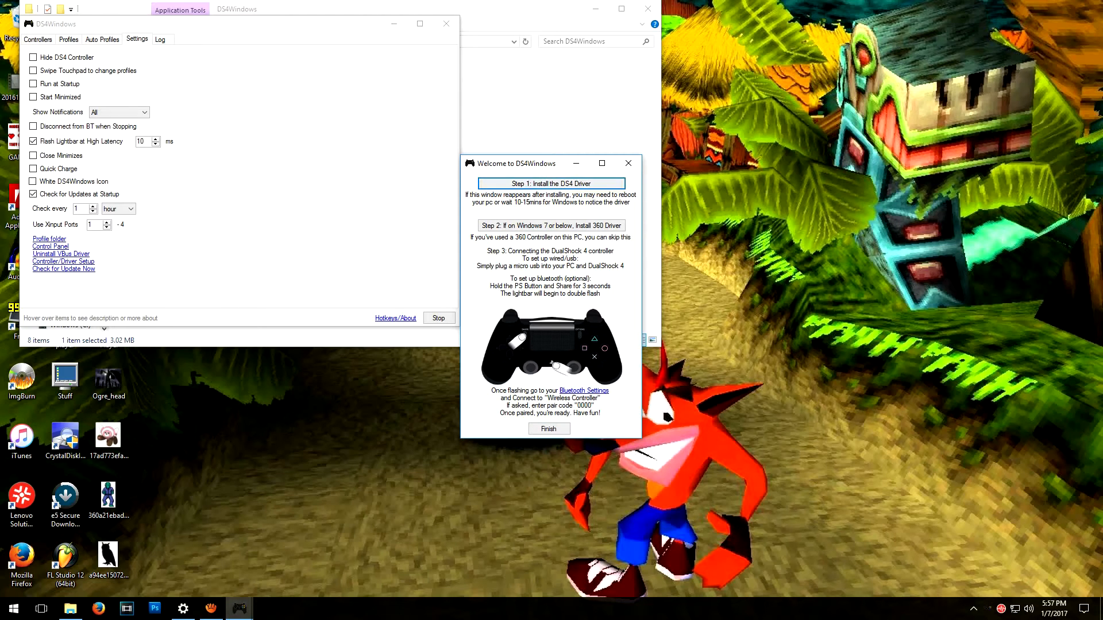
click(552, 183)
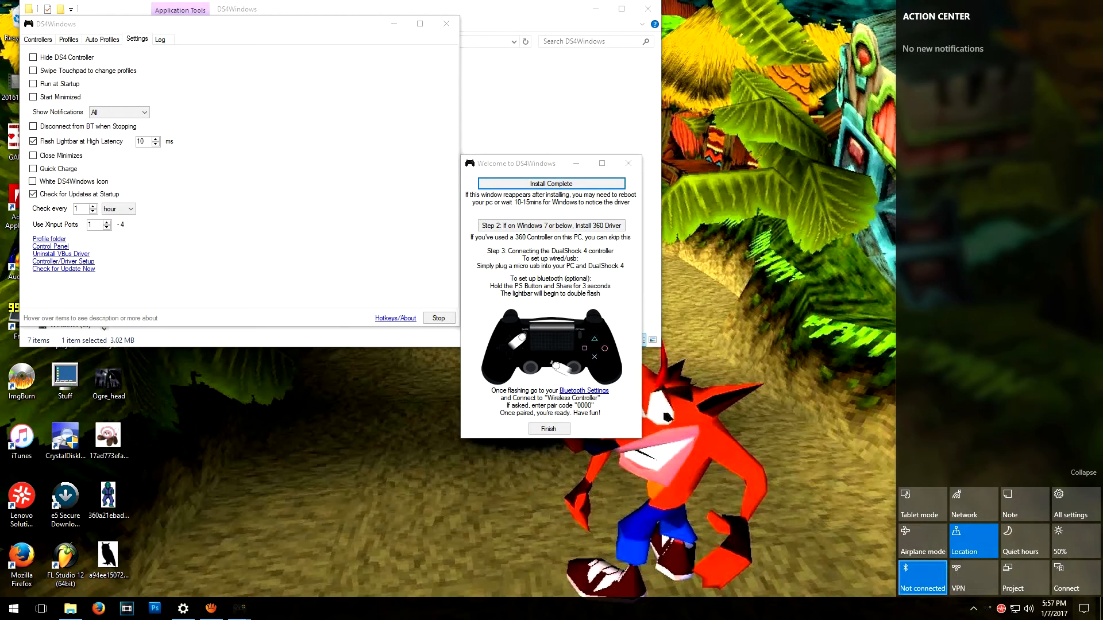
click(583, 391)
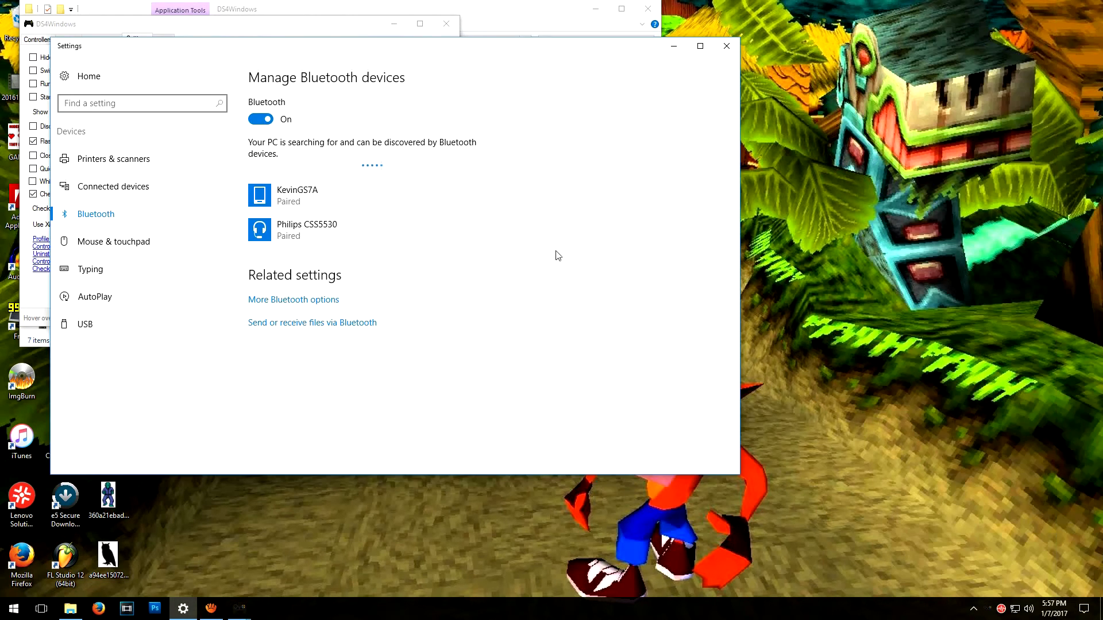
Pair the Wireless Controller from the Manage Bluetooth devices list
drag(393, 46, 647, 73)
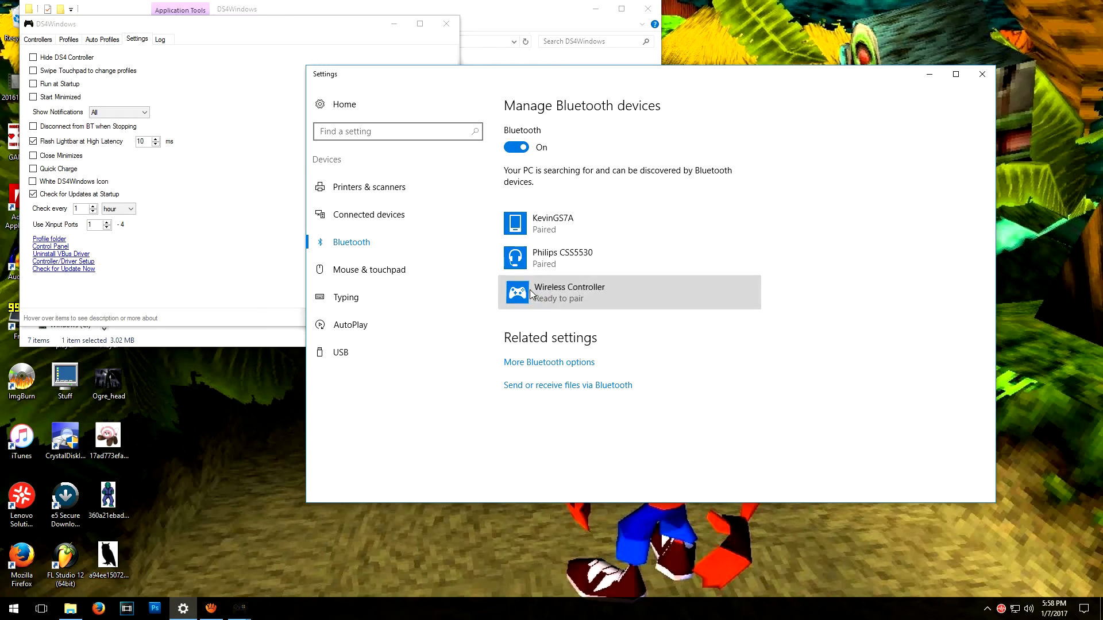
click(570, 292)
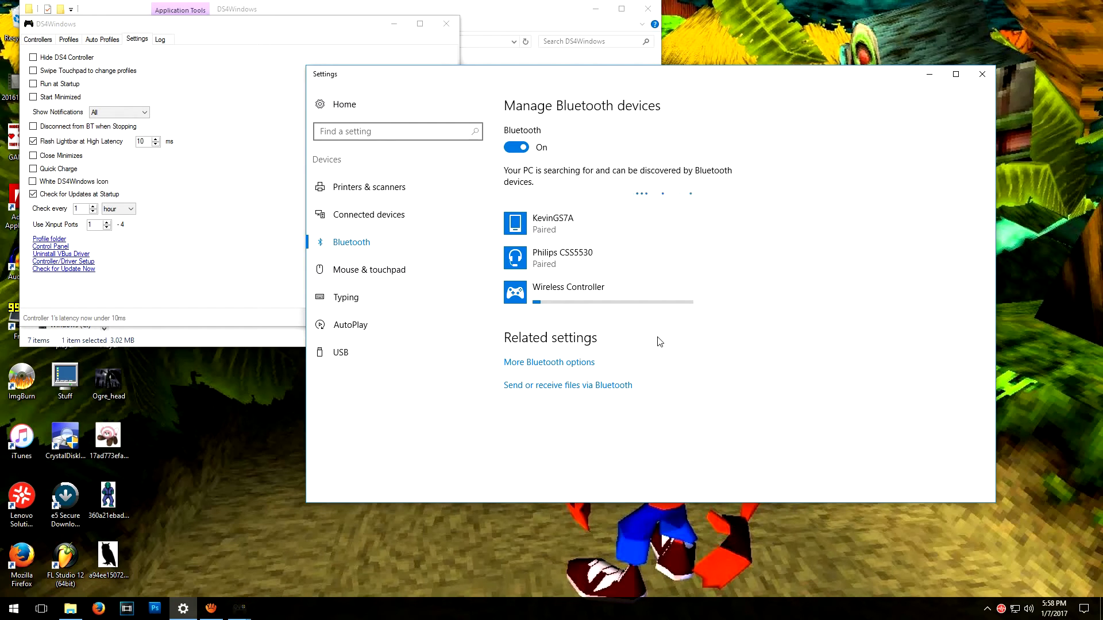
mouse_move(855, 129)
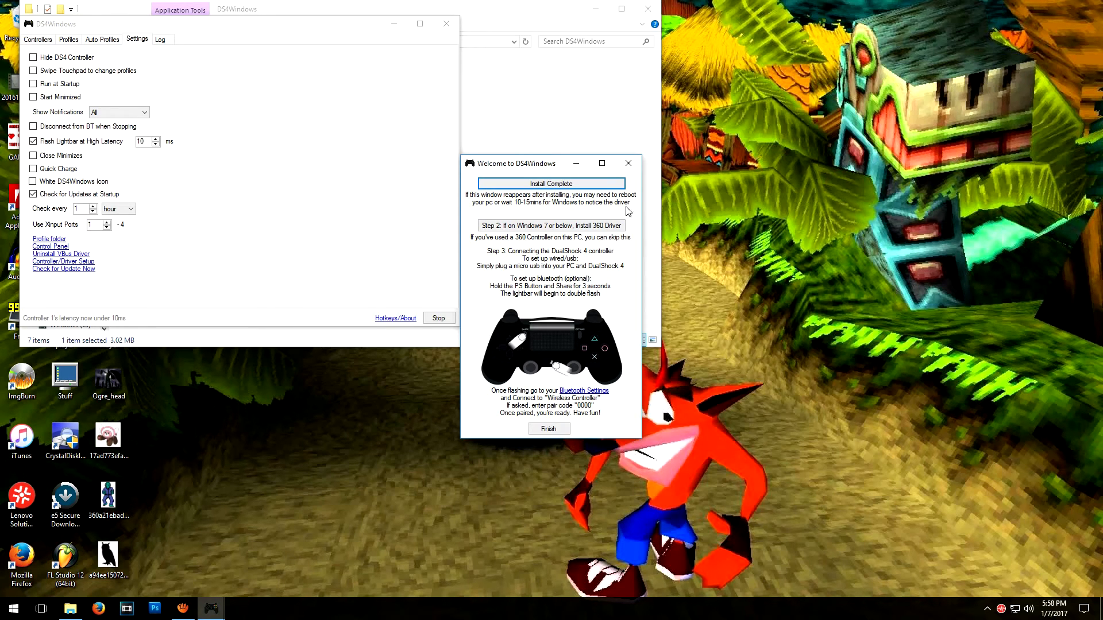
Finish the welcome guide and apply a custom green lightbar colour on the Controllers list
click(549, 429)
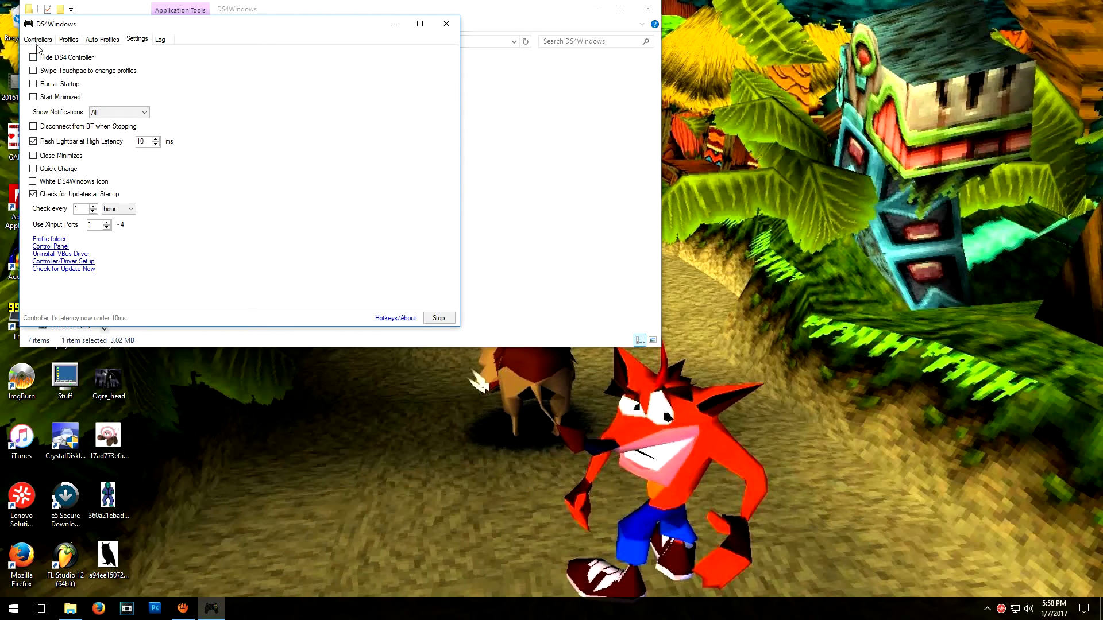
click(37, 40)
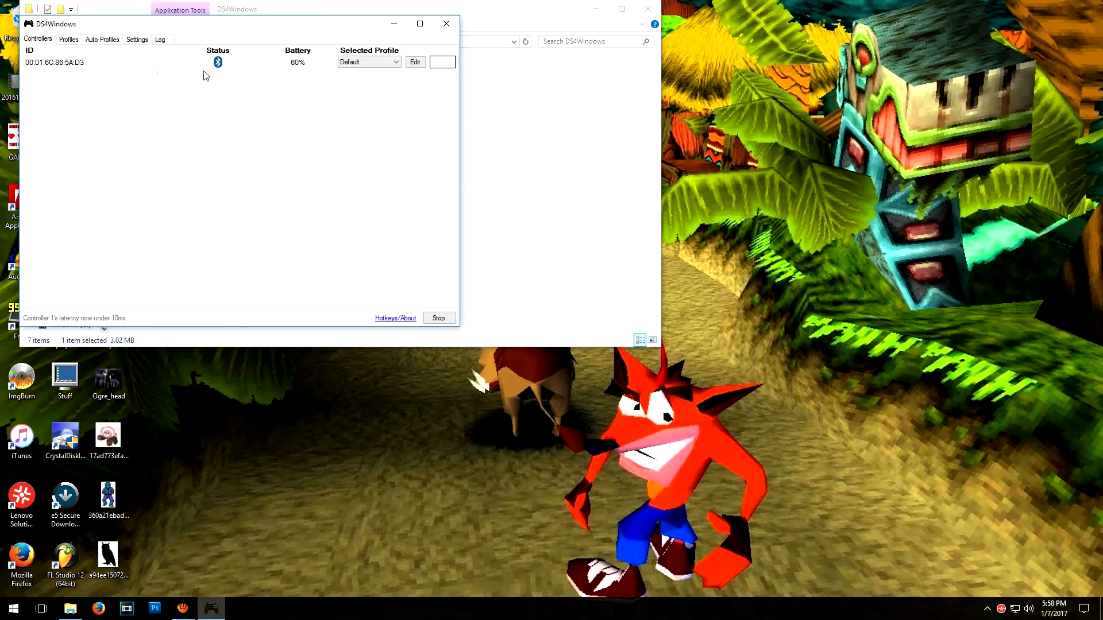
mouse_move(221, 71)
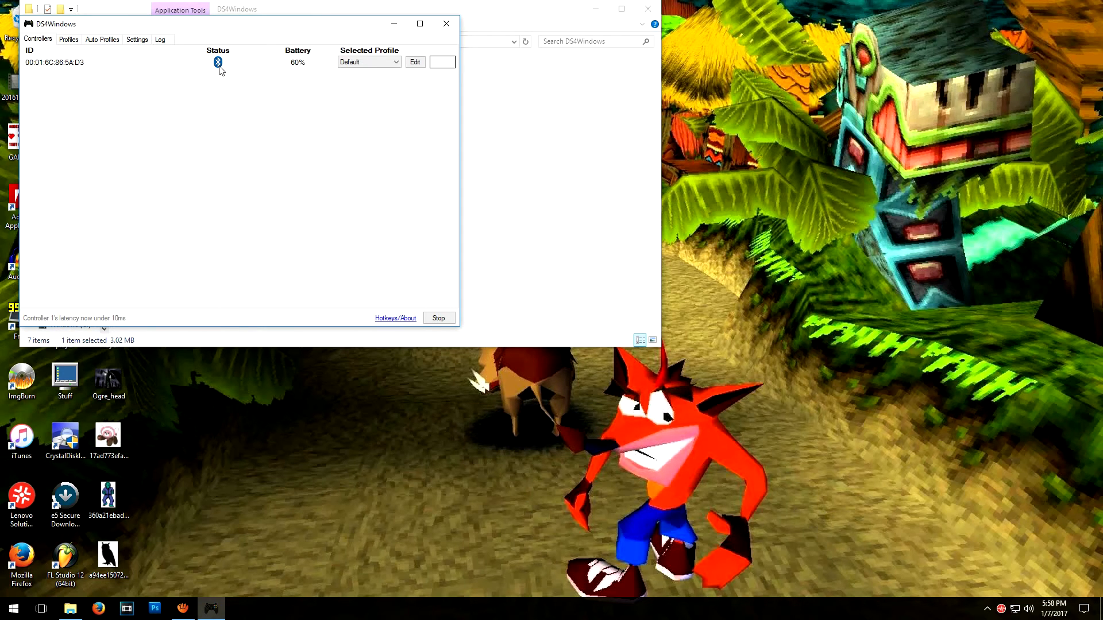
mouse_move(365, 80)
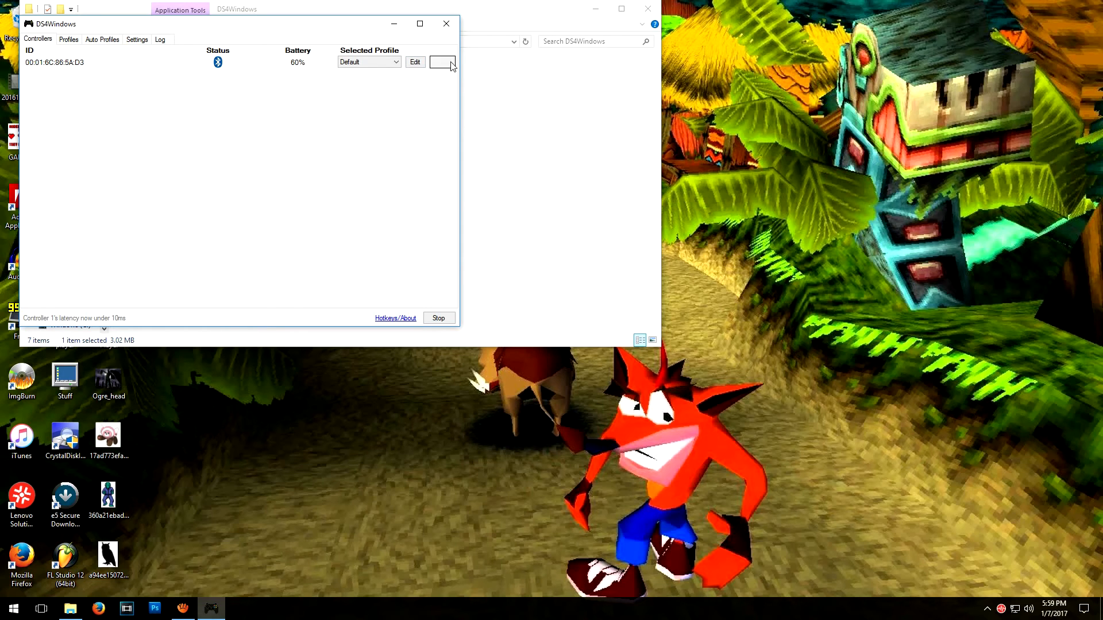
click(441, 62)
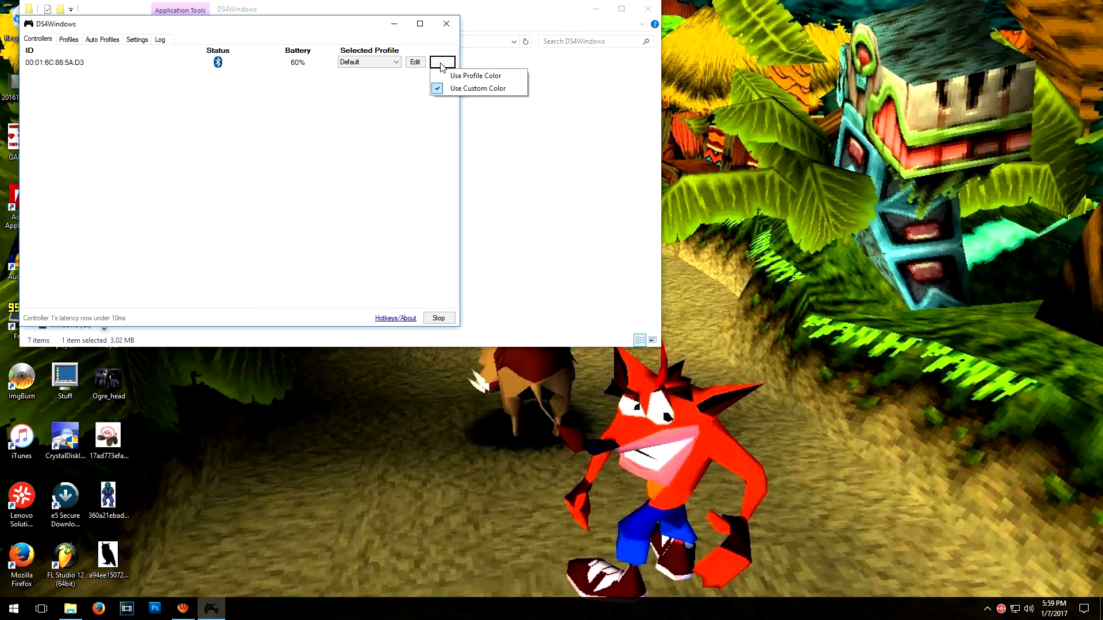
mouse_move(478, 88)
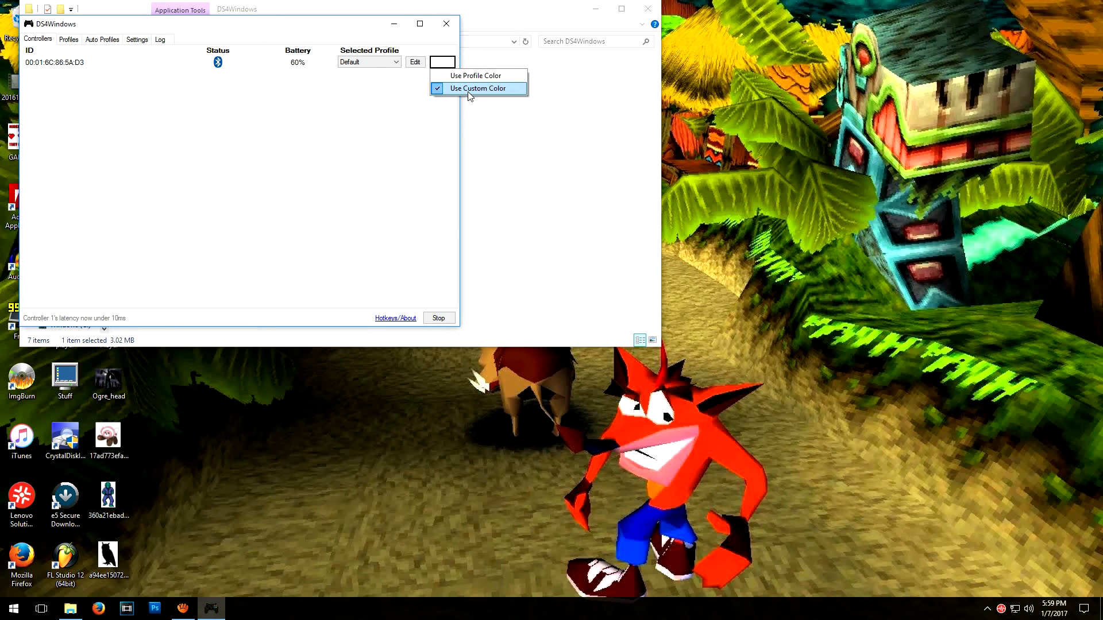
click(478, 89)
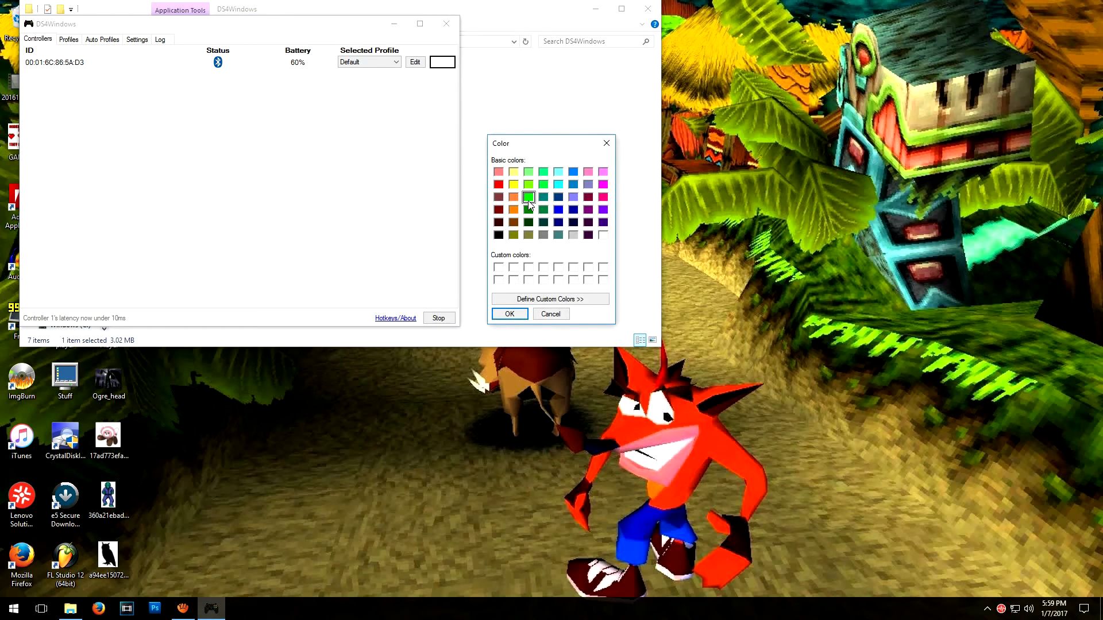
click(509, 314)
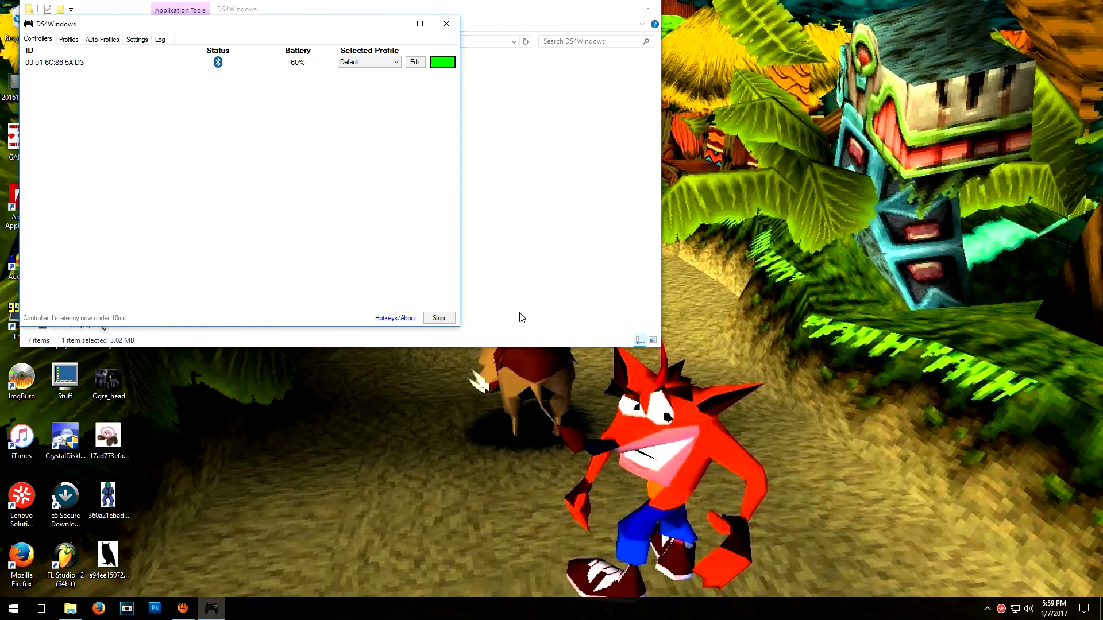
mouse_move(387, 90)
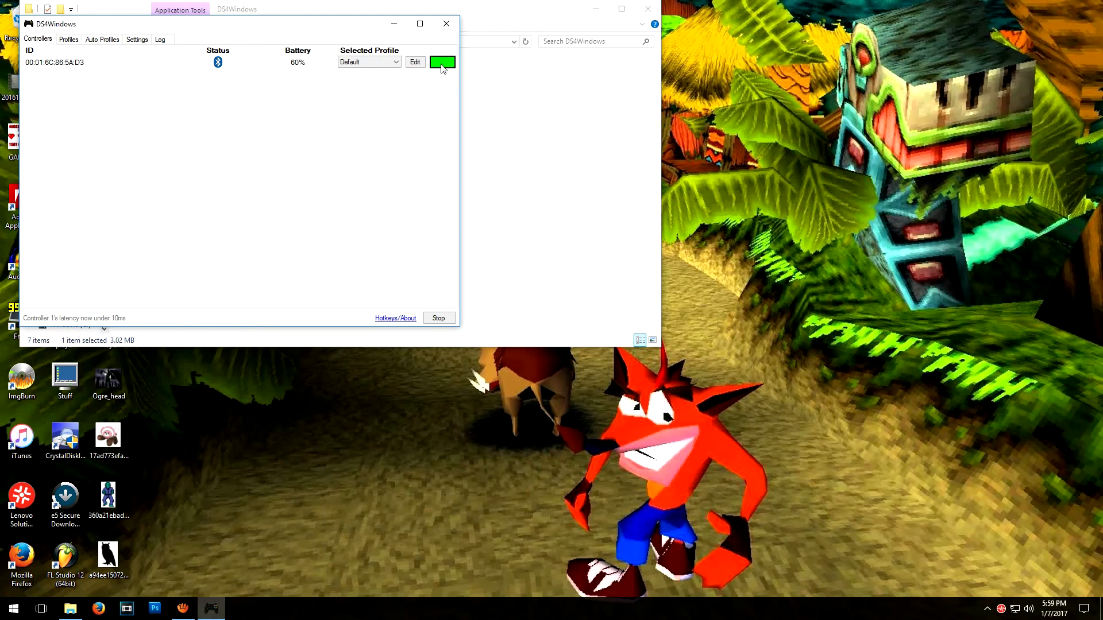
Change the custom lightbar colour to black (off) and confirm it
click(441, 62)
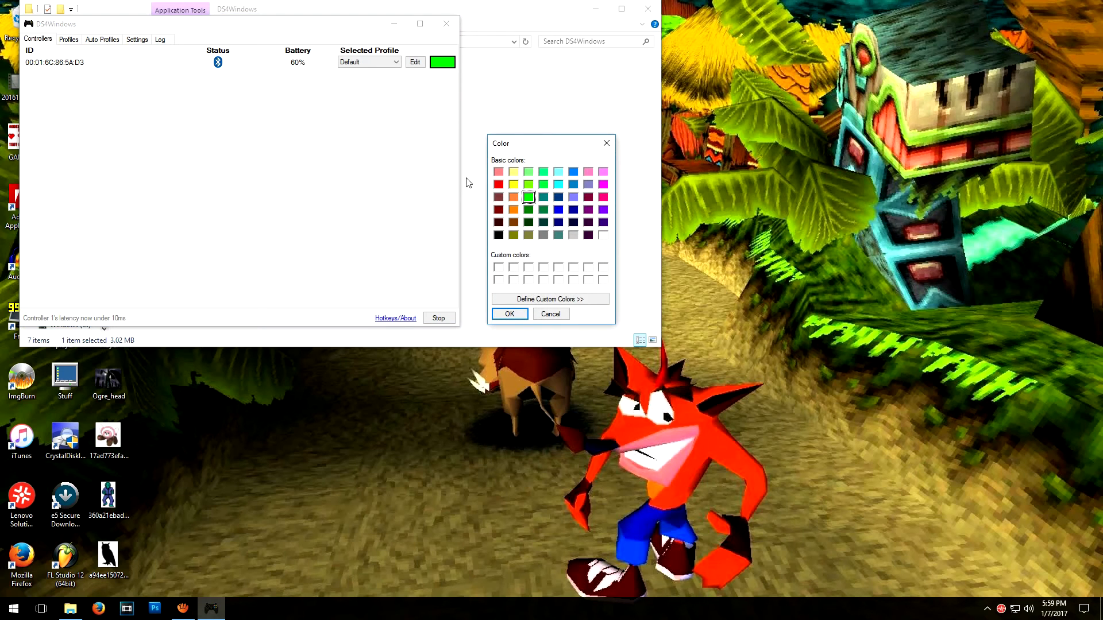
click(498, 235)
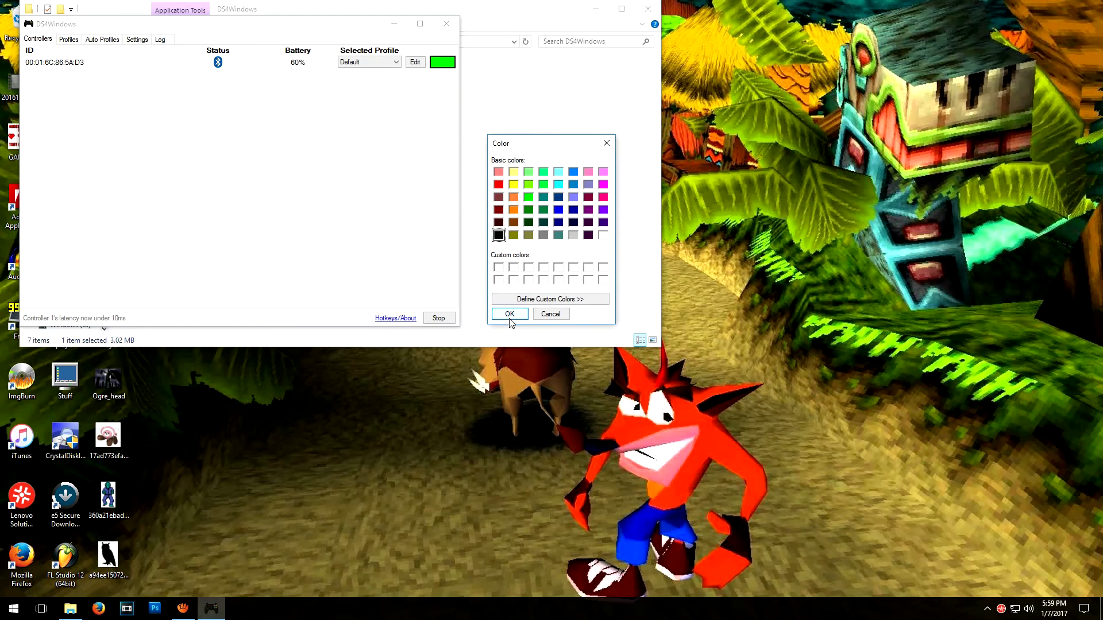
click(509, 313)
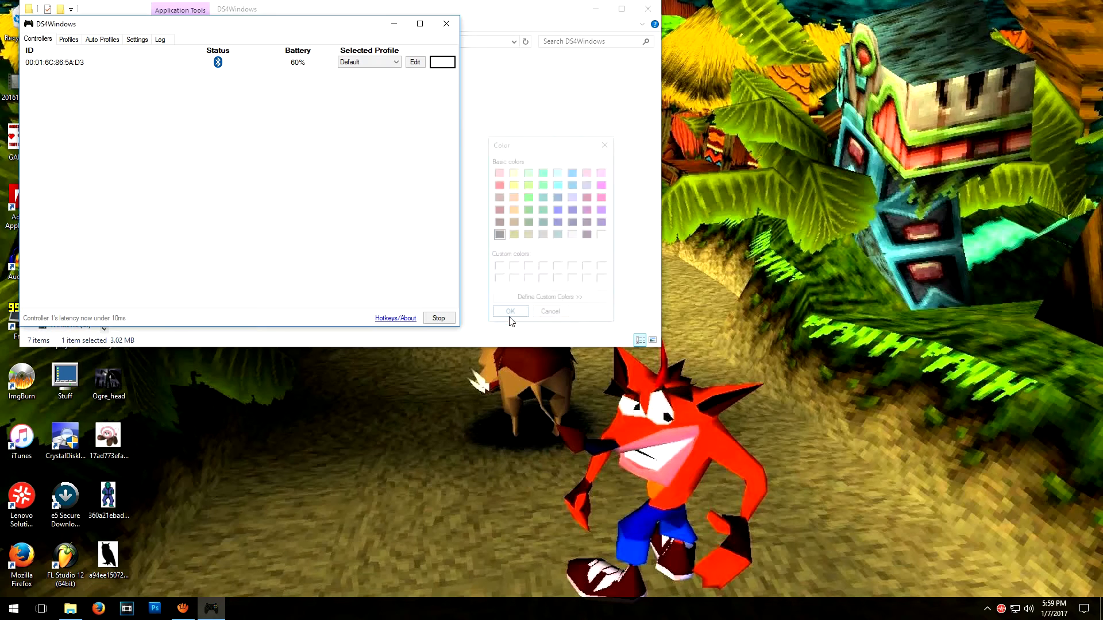
click(509, 312)
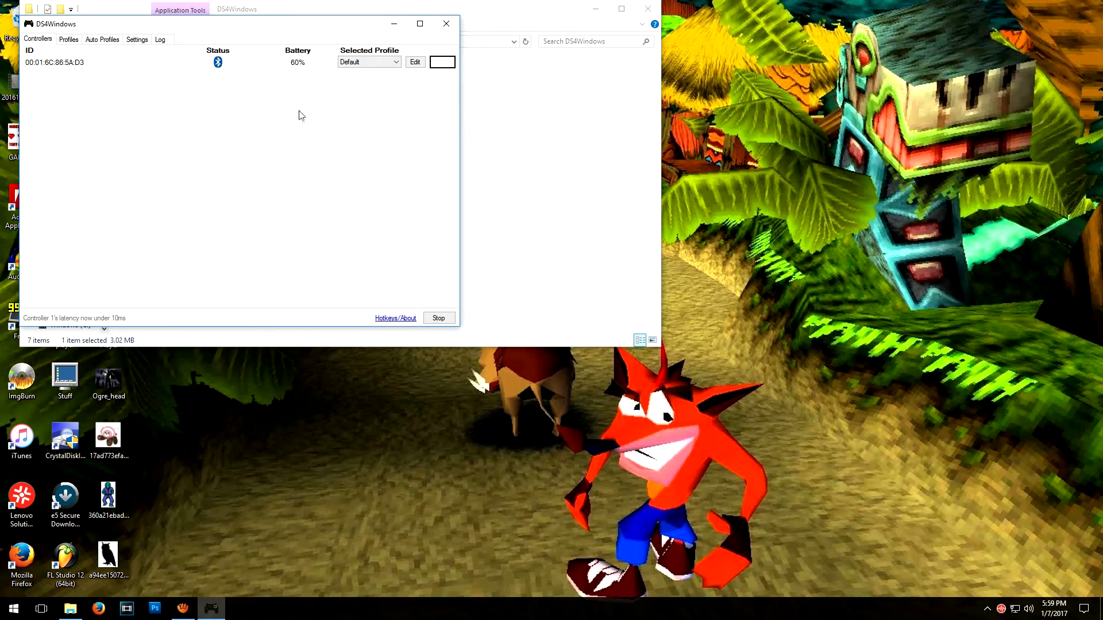
mouse_move(337, 221)
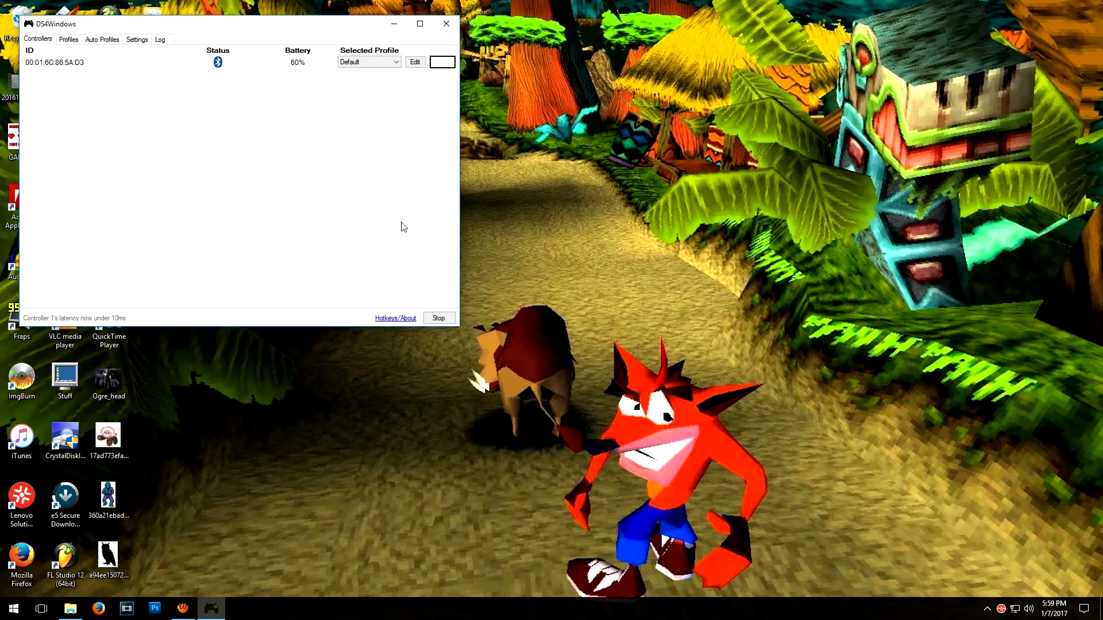
mouse_move(401, 273)
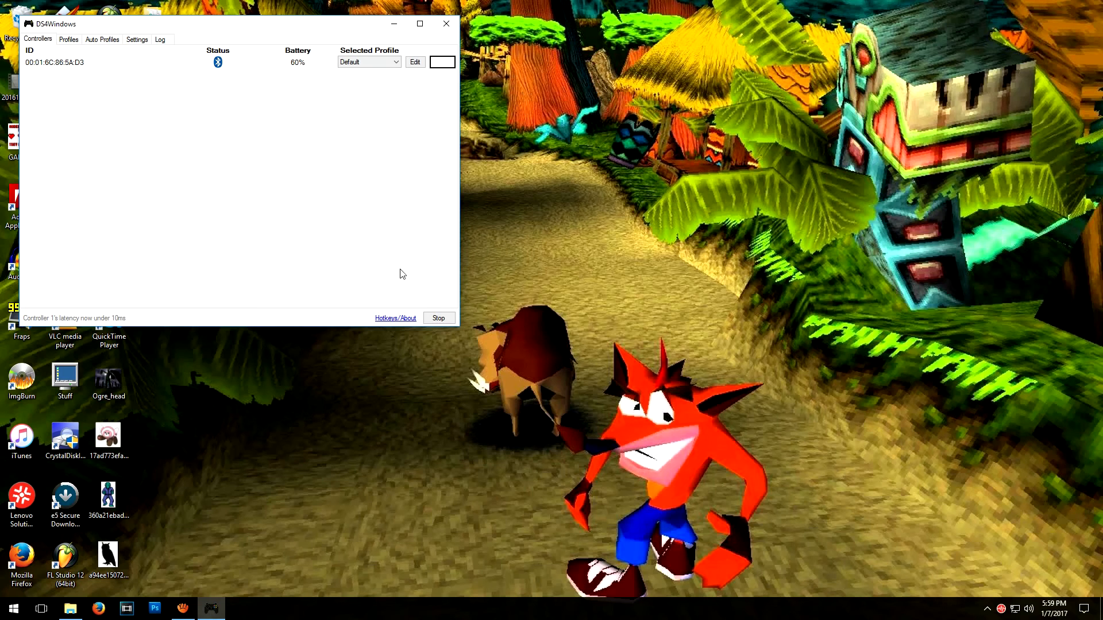
mouse_move(444, 161)
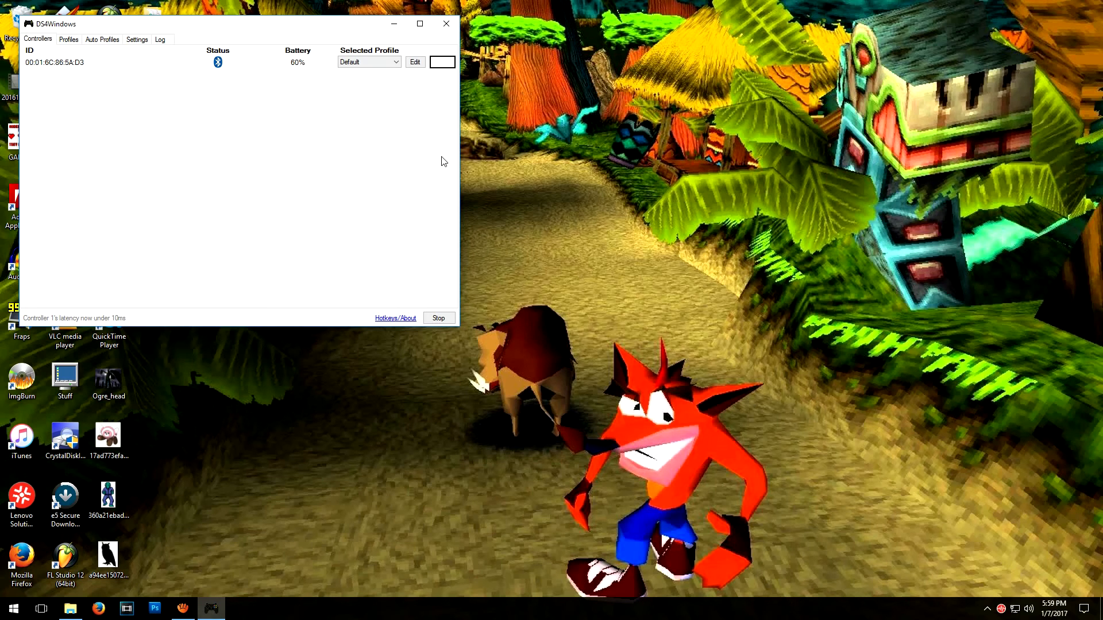
mouse_move(202, 142)
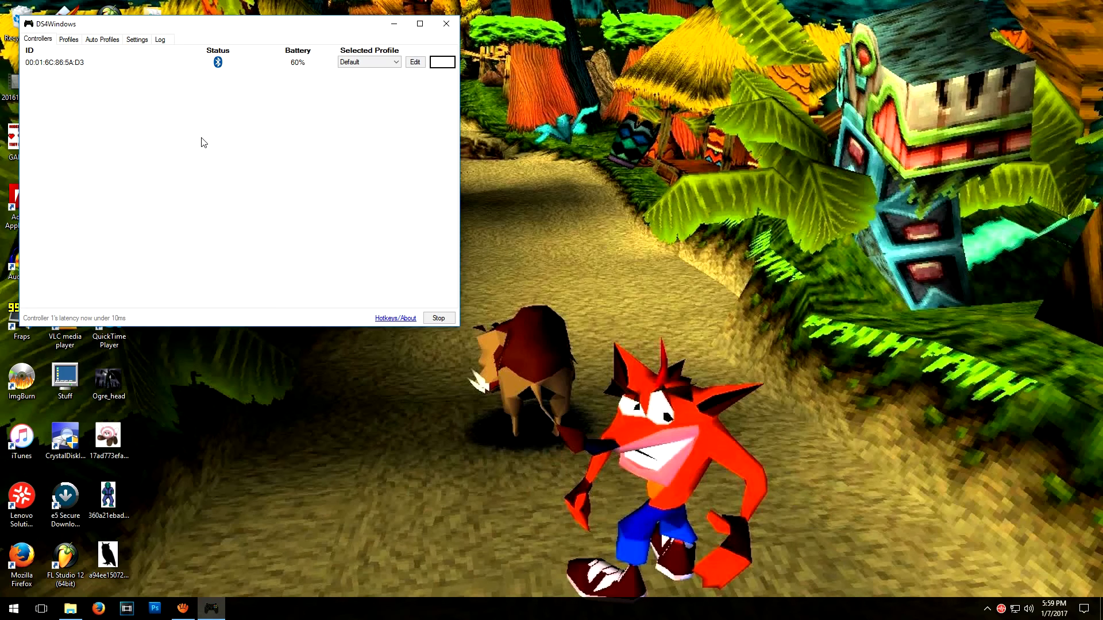
mouse_move(227, 330)
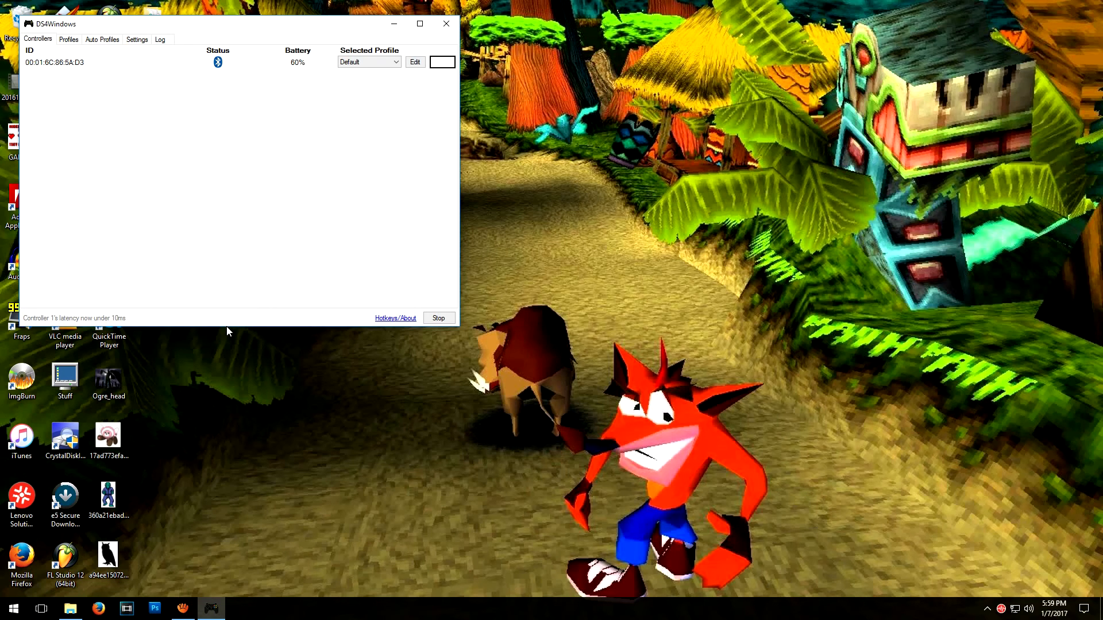